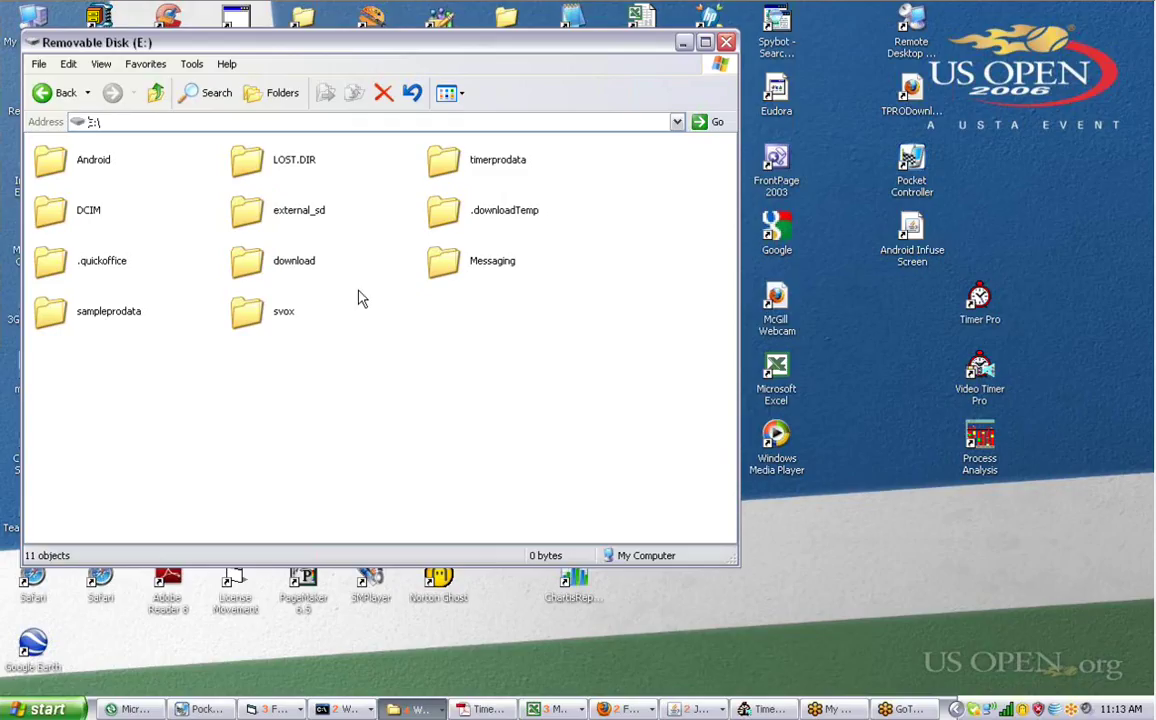
mouse_move(350, 310)
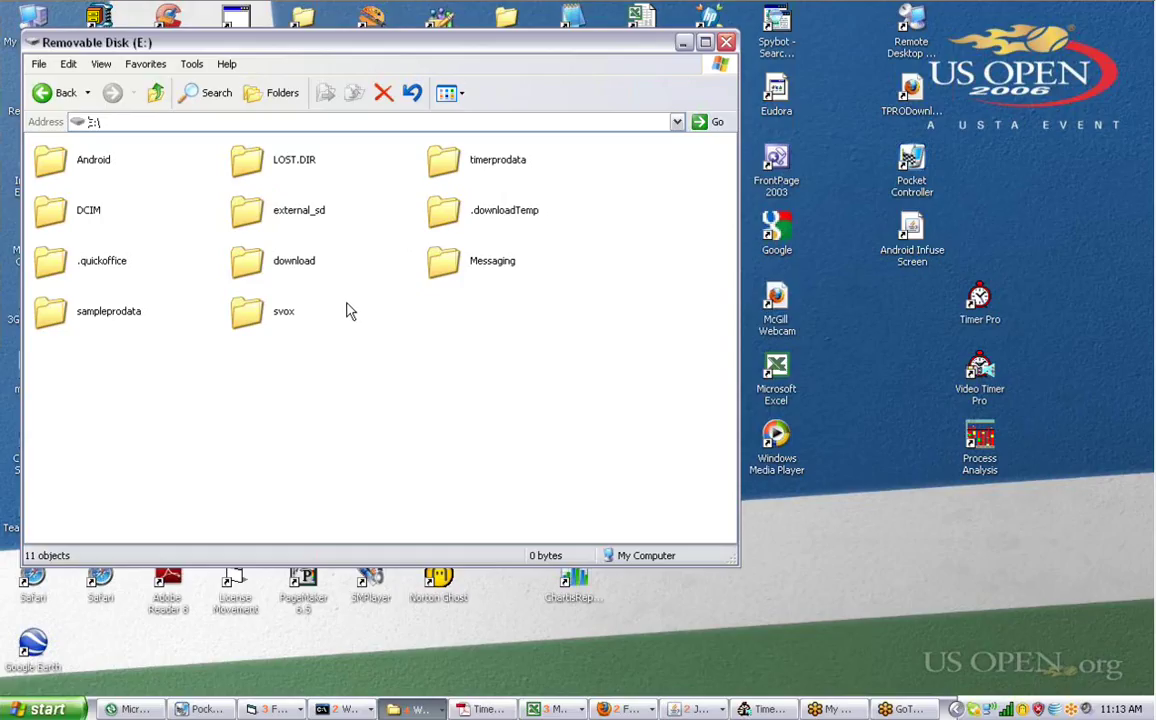
mouse_move(112, 180)
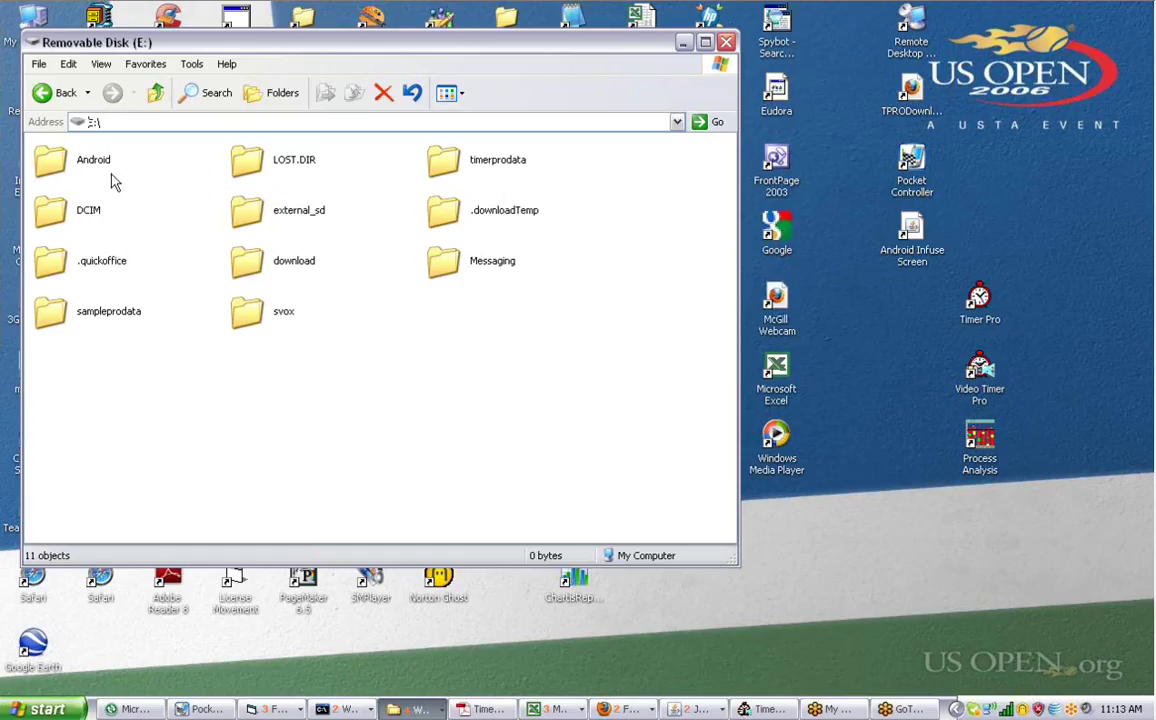
mouse_move(204, 292)
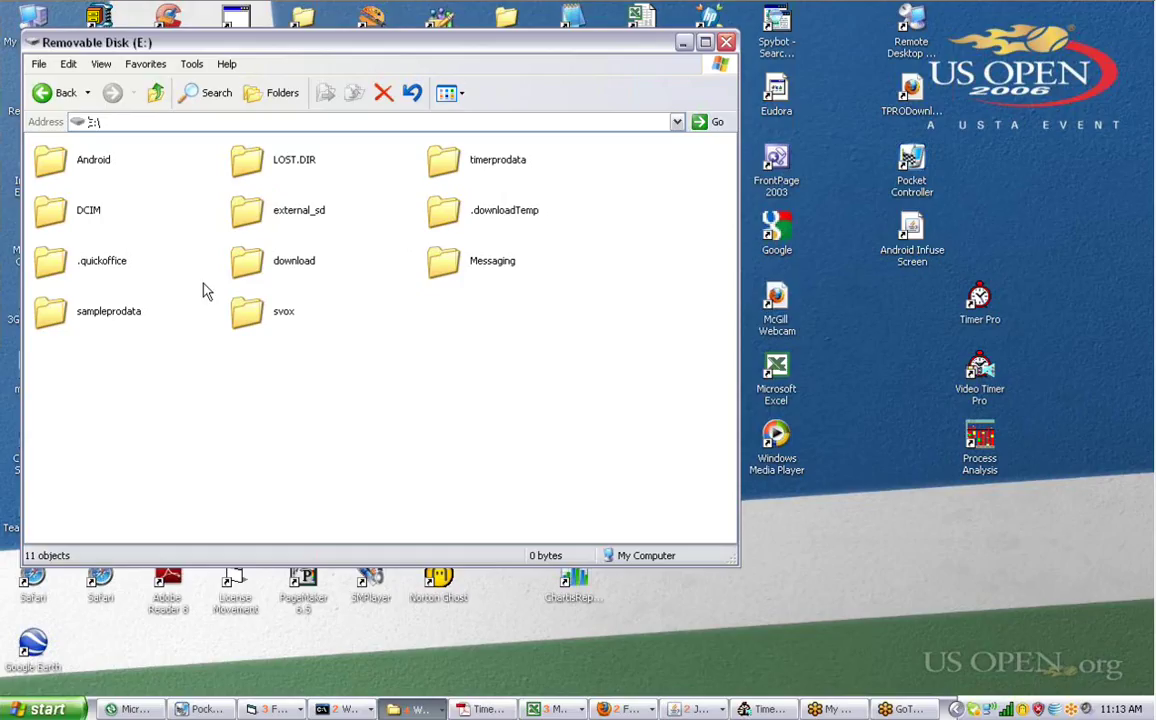
mouse_move(56, 212)
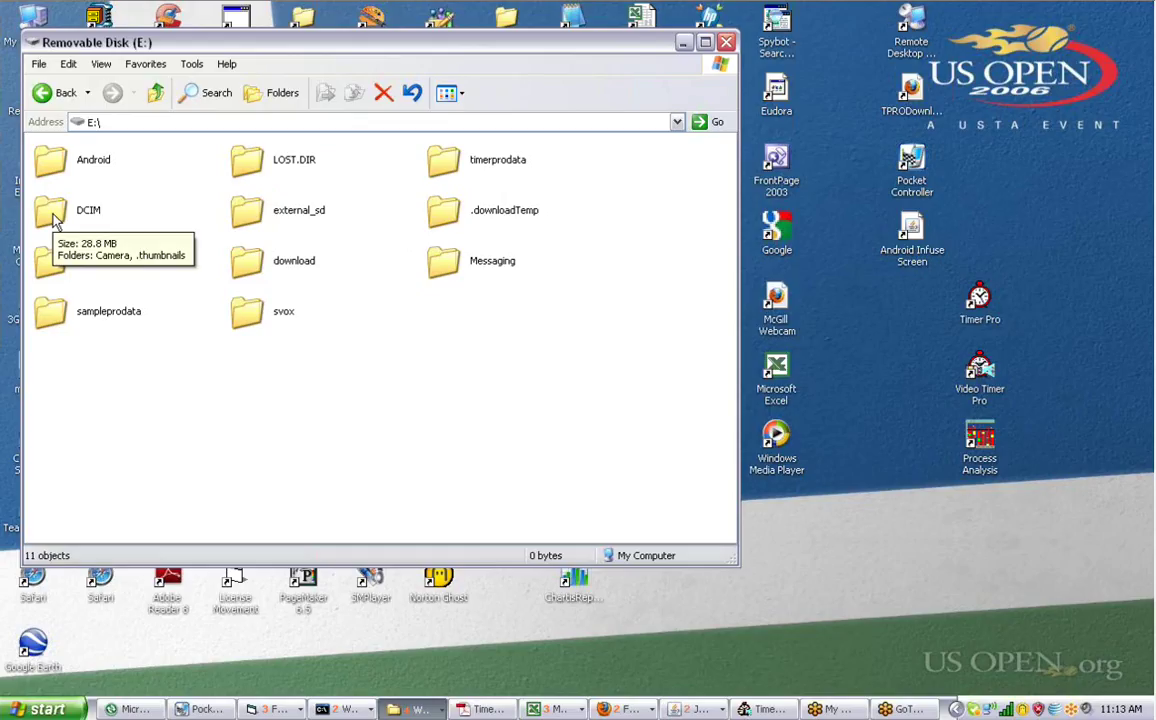
- Open DCIM on the removable disk, then its Camera folder
double_click(54, 210)
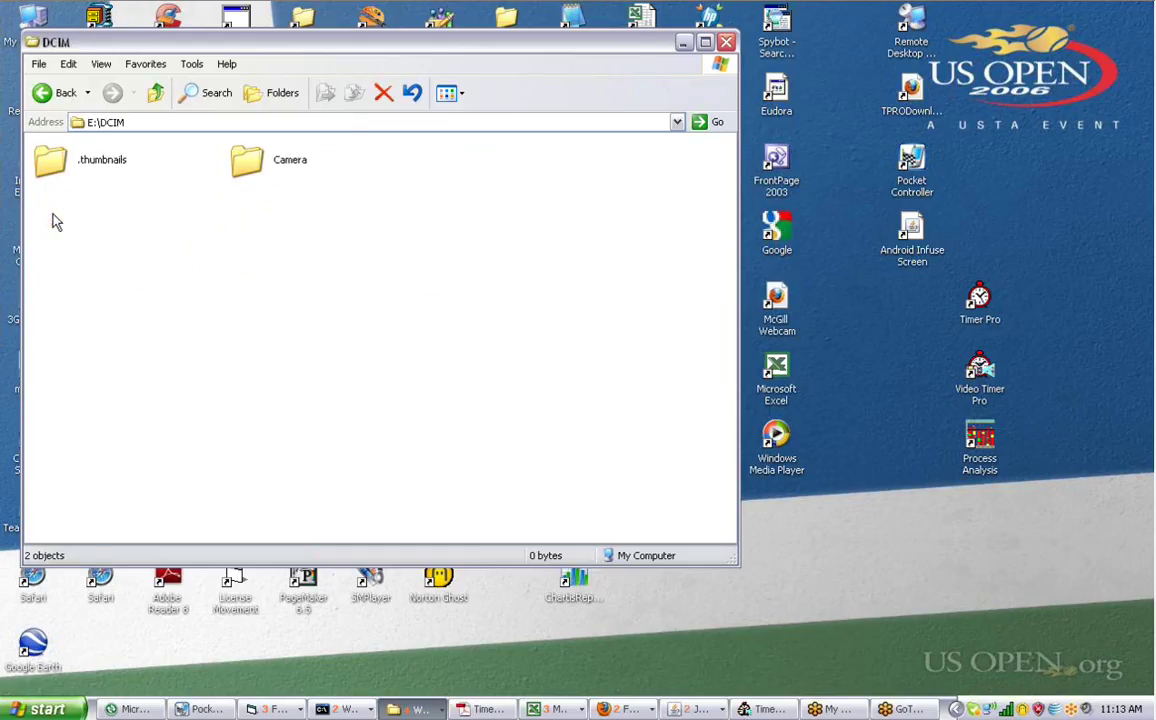
click(248, 162)
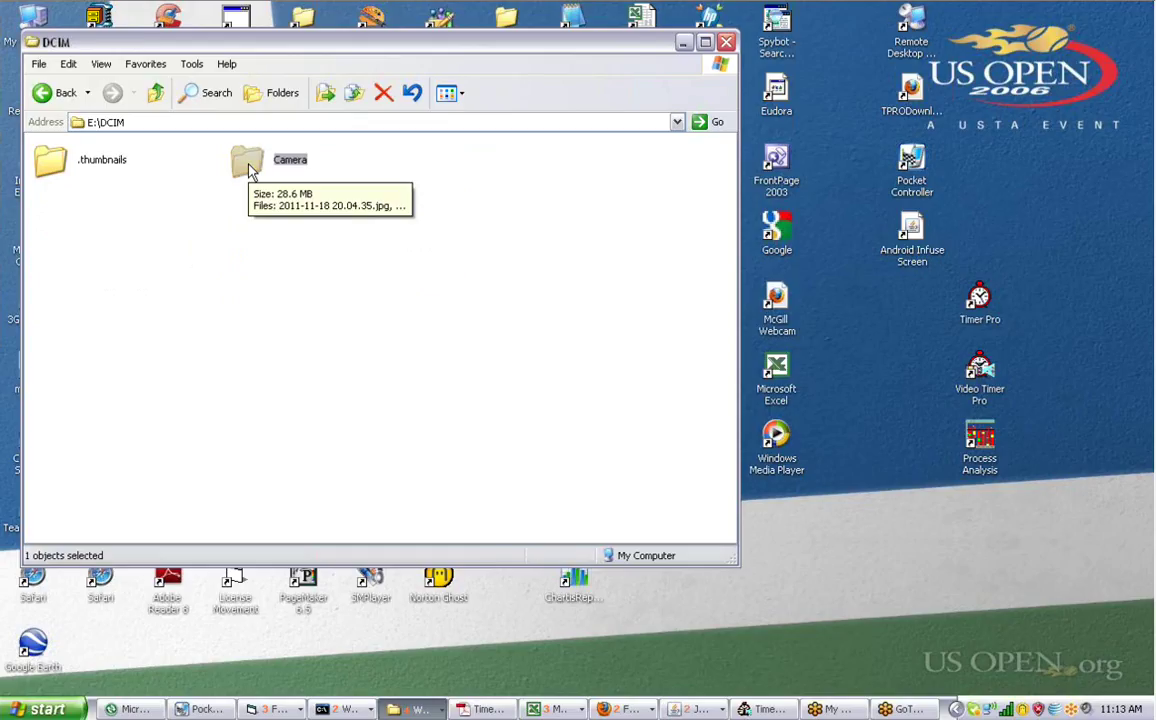
double_click(248, 162)
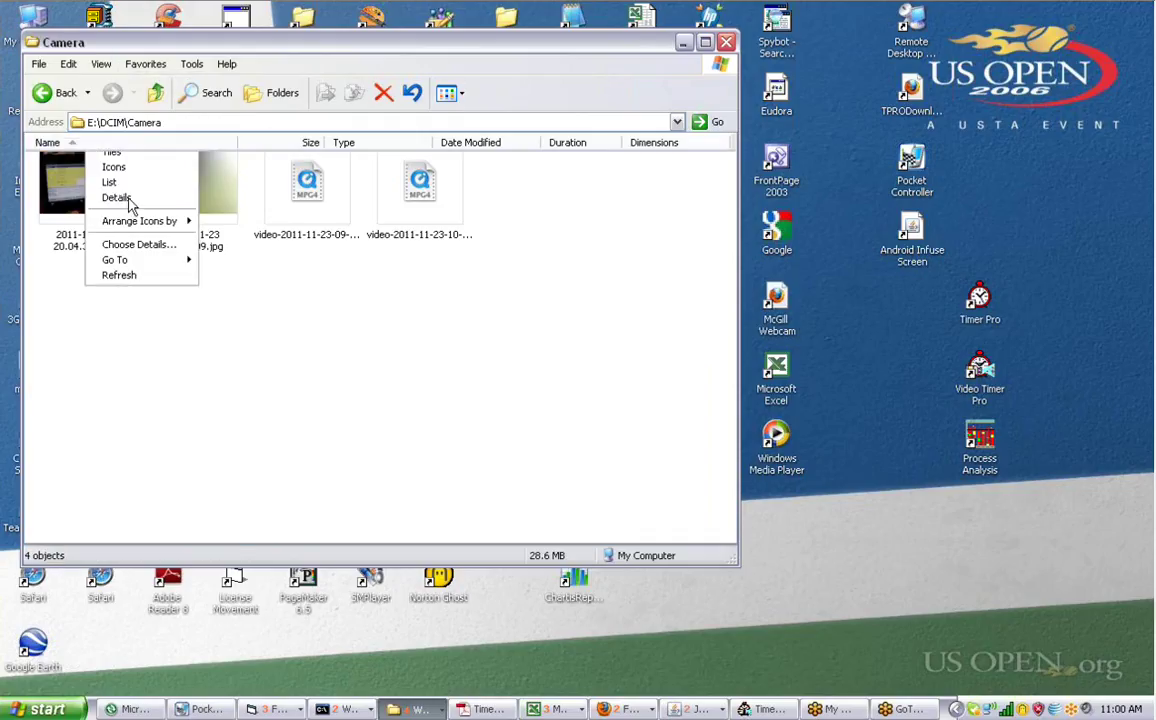
- Show file details sorted by date modified and cut the newest .mp4 video
click(116, 198)
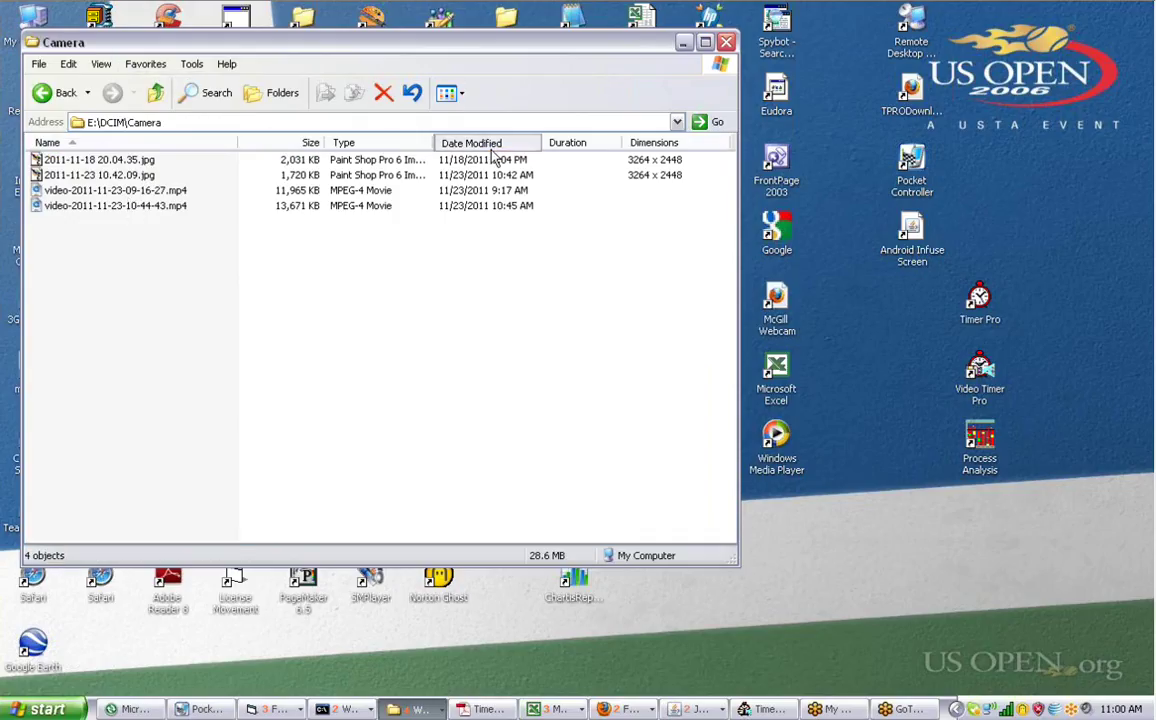
click(472, 142)
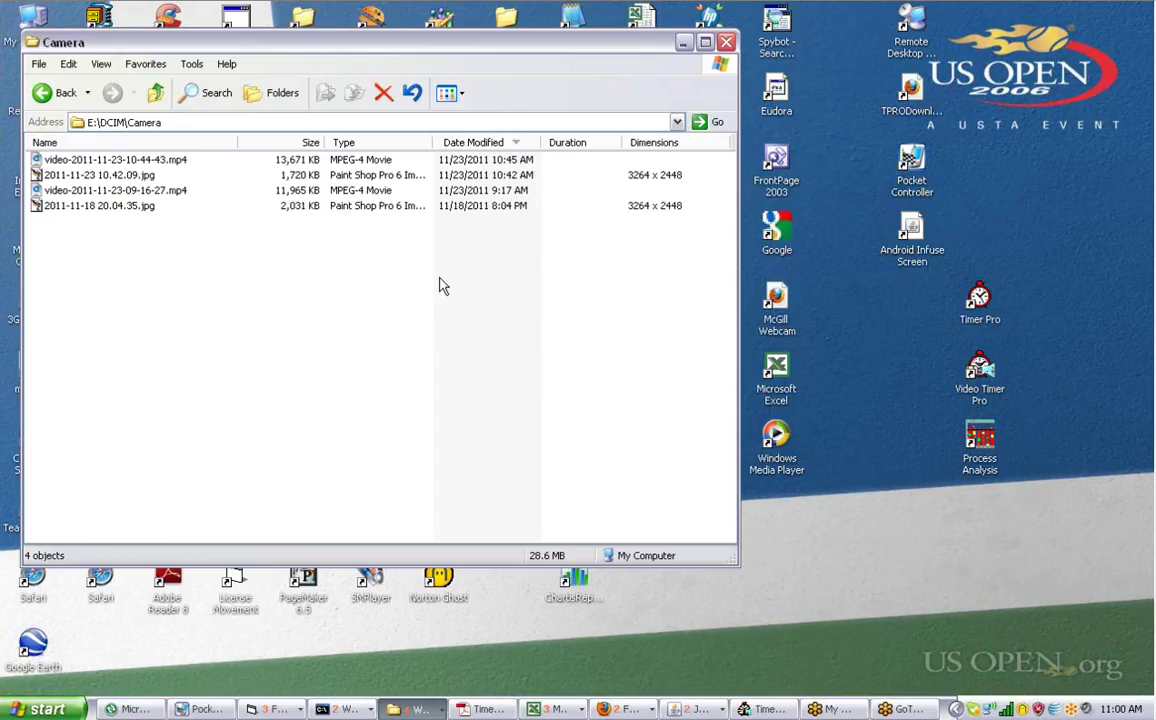
mouse_move(144, 164)
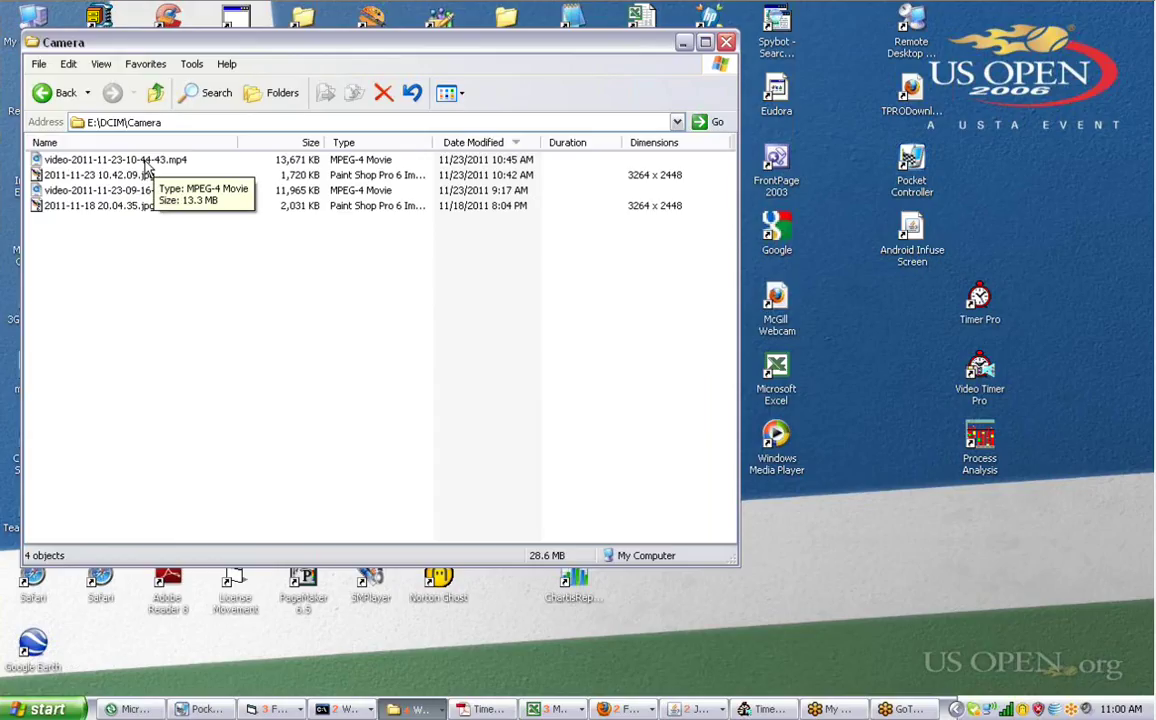
click(112, 160)
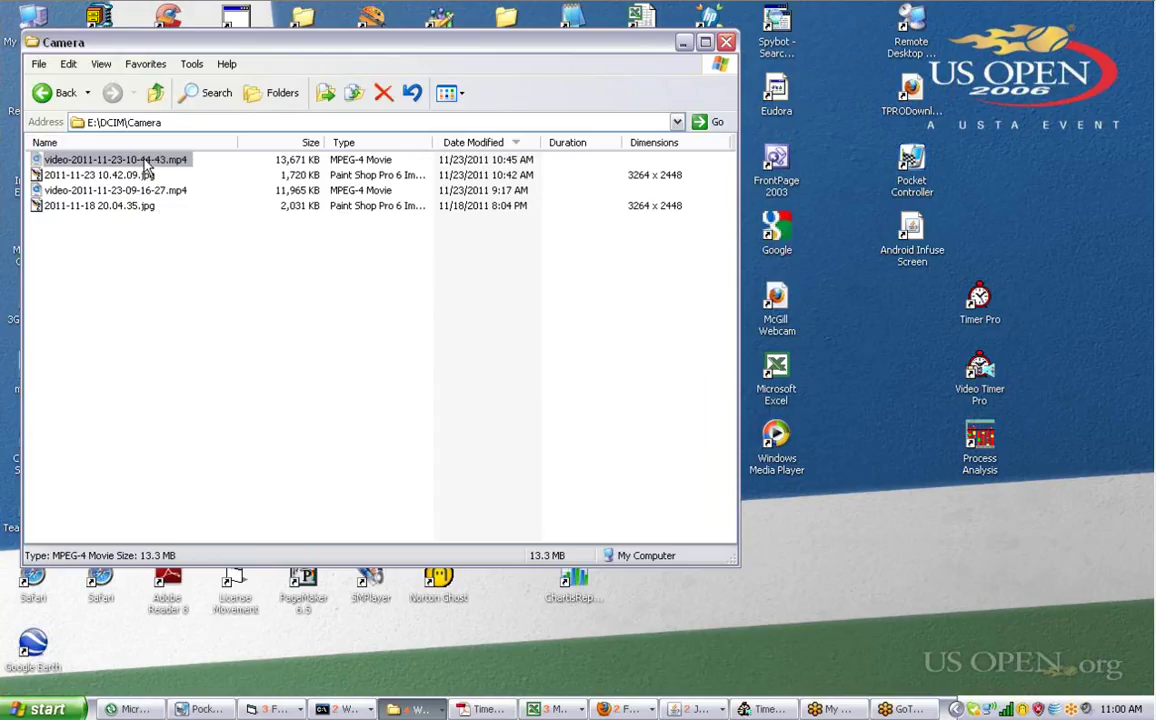
right_click(116, 160)
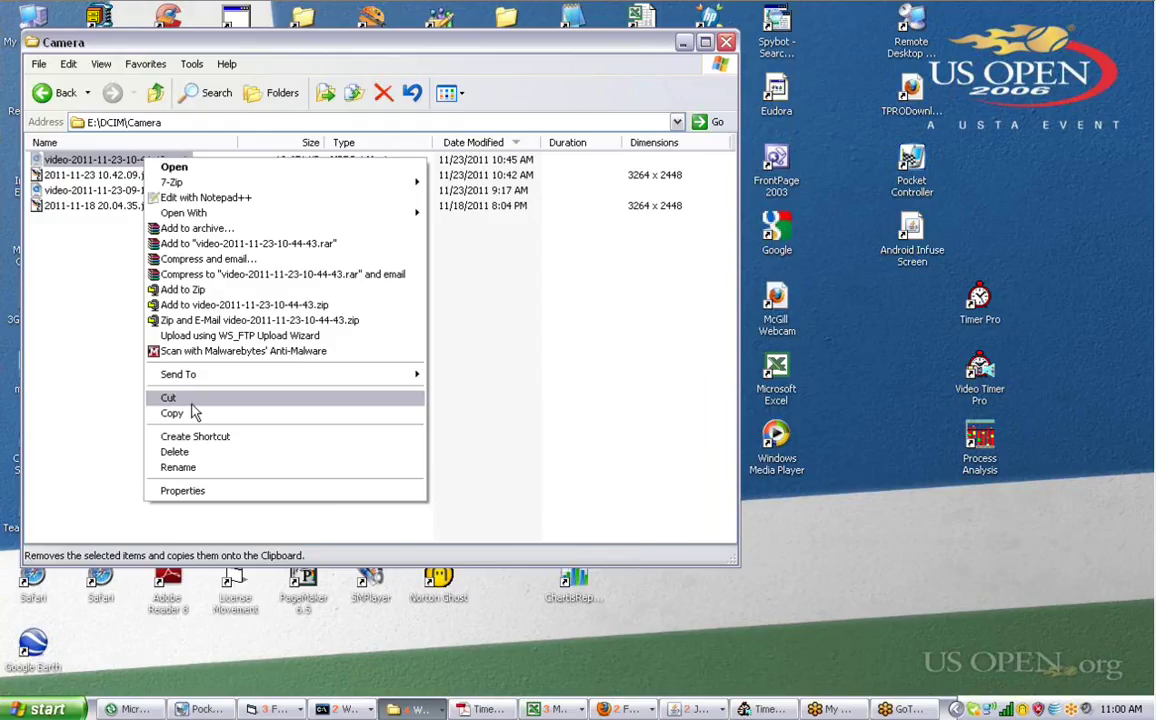
click(168, 396)
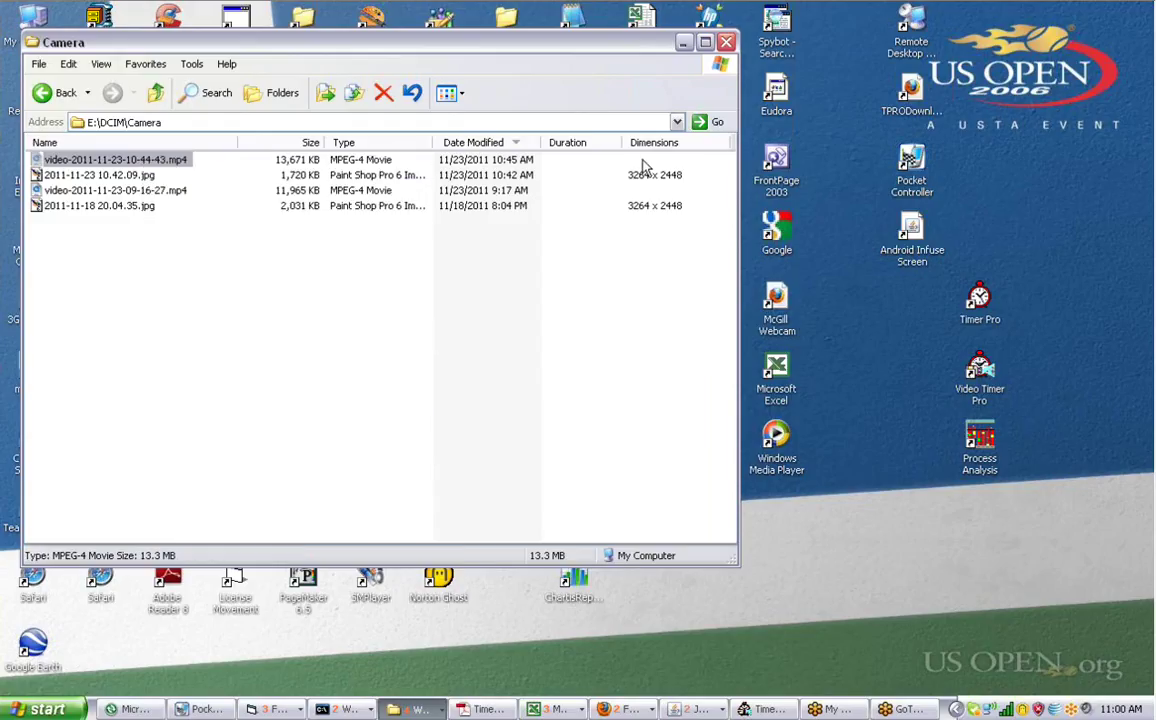
- Move the video to C:\TimerPalm\Issues\Videos and rename it GalaxyOverviewVideo.mp4
click(676, 122)
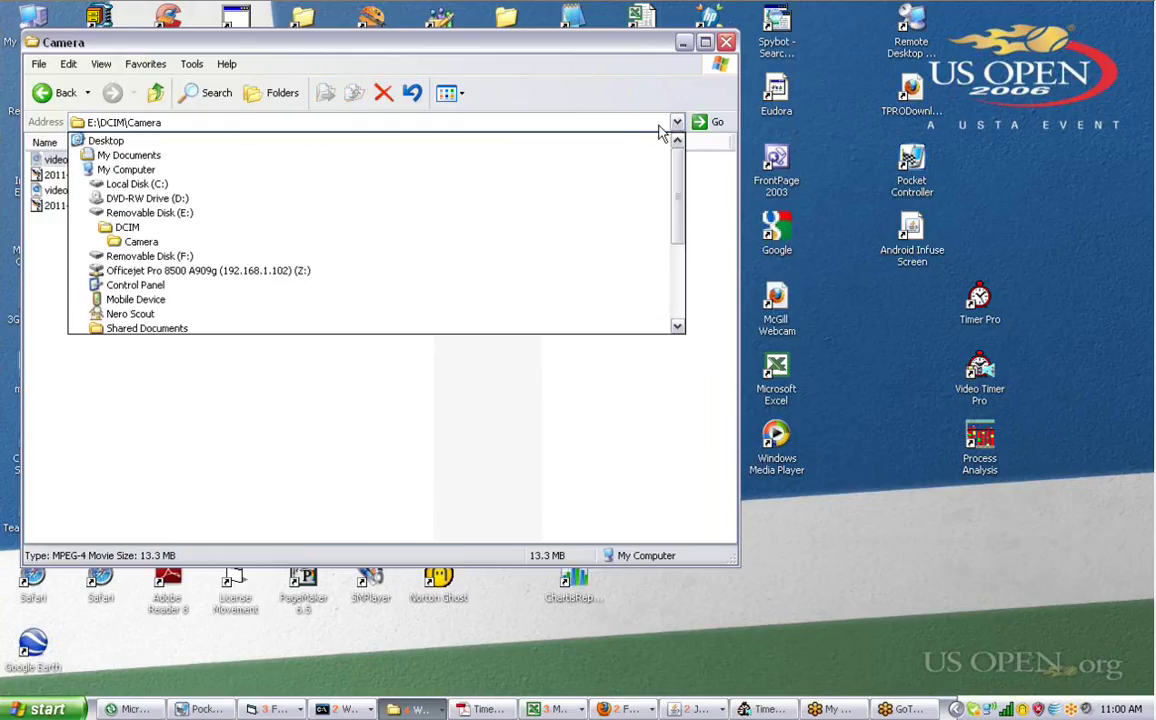
click(136, 184)
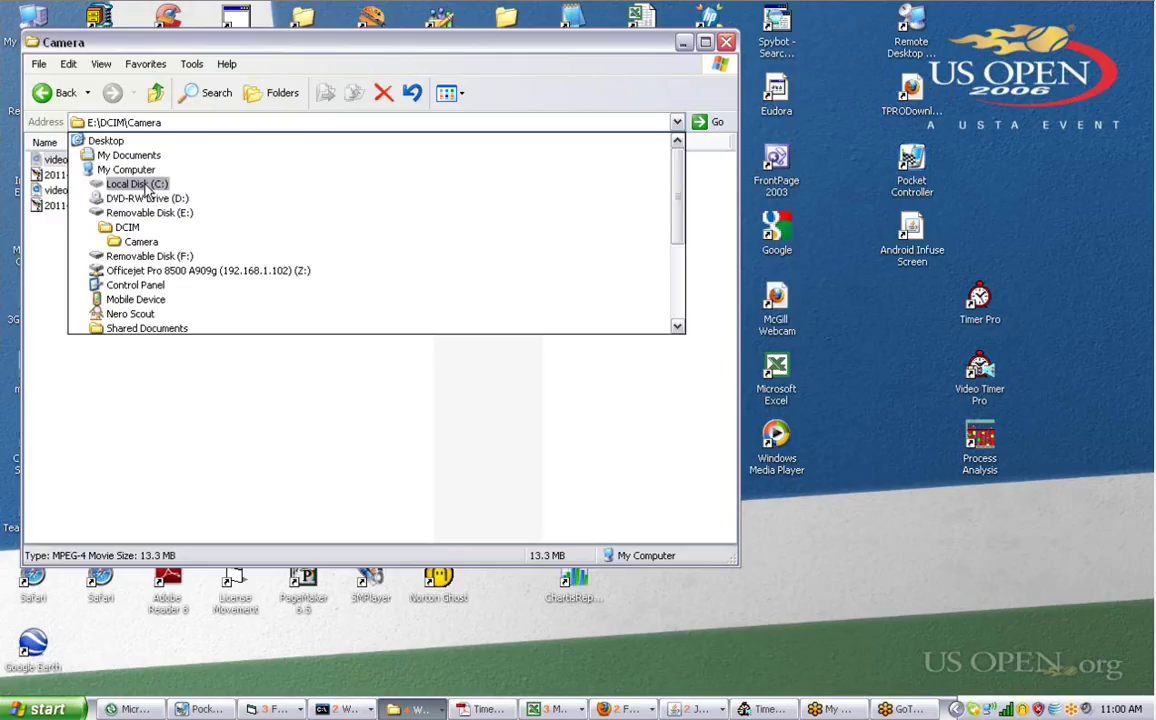
click(132, 184)
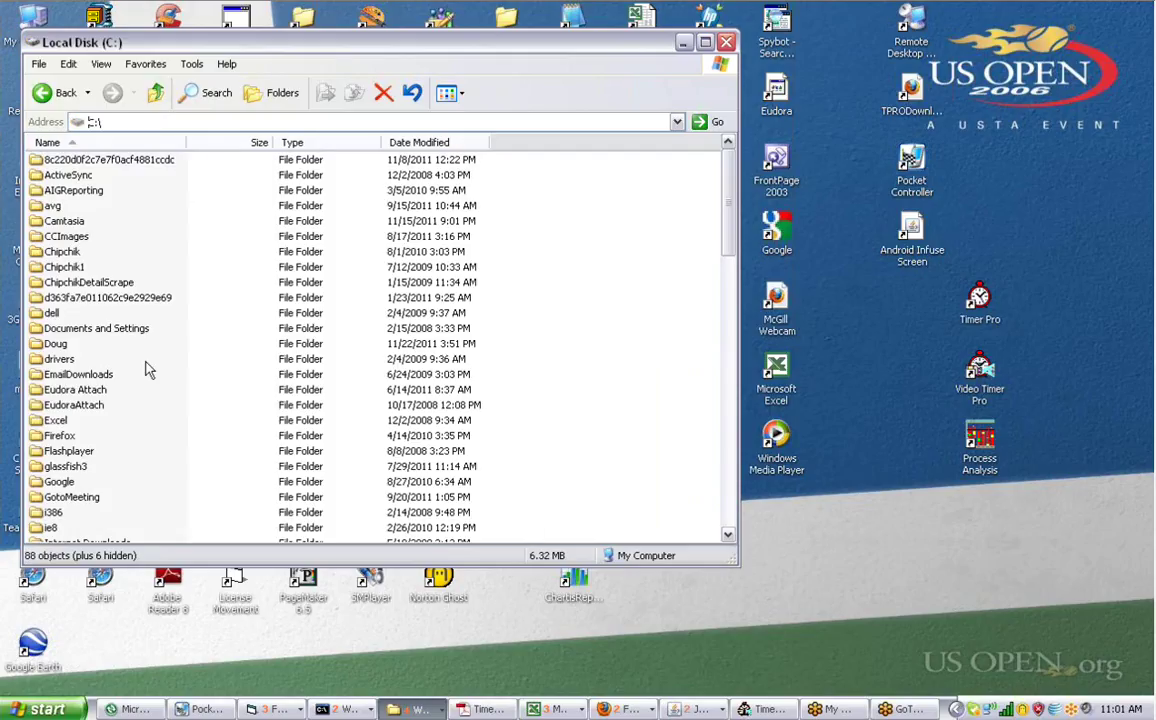
mouse_move(732, 198)
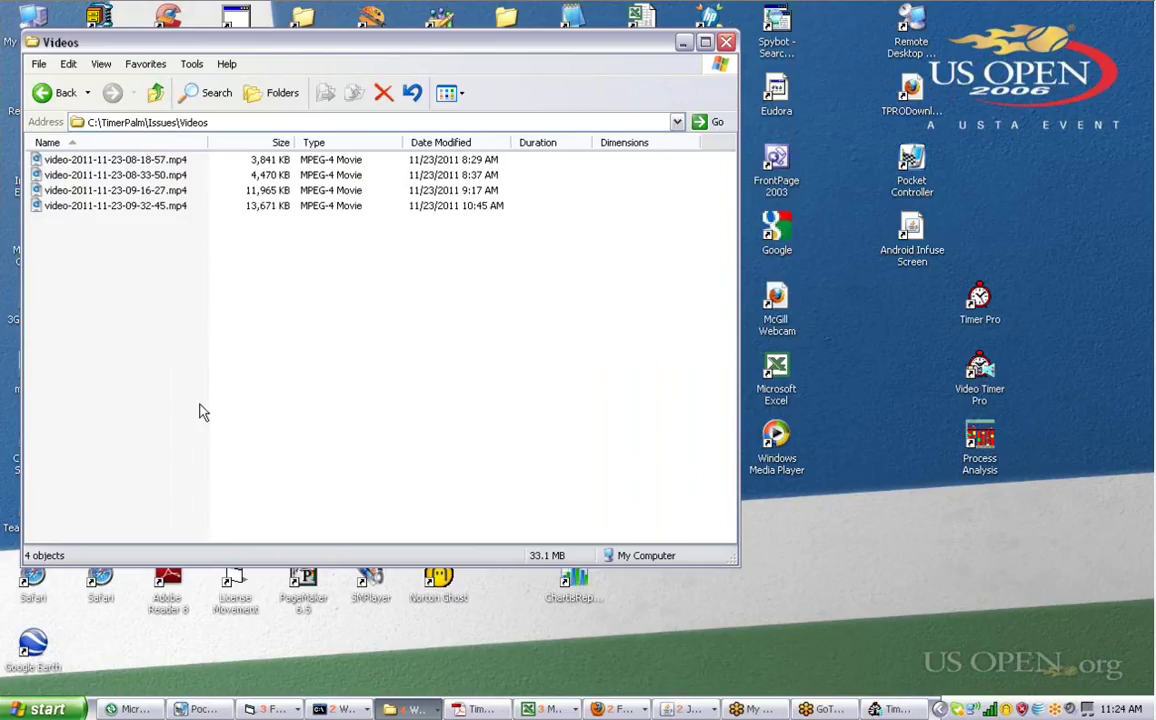
mouse_move(128, 216)
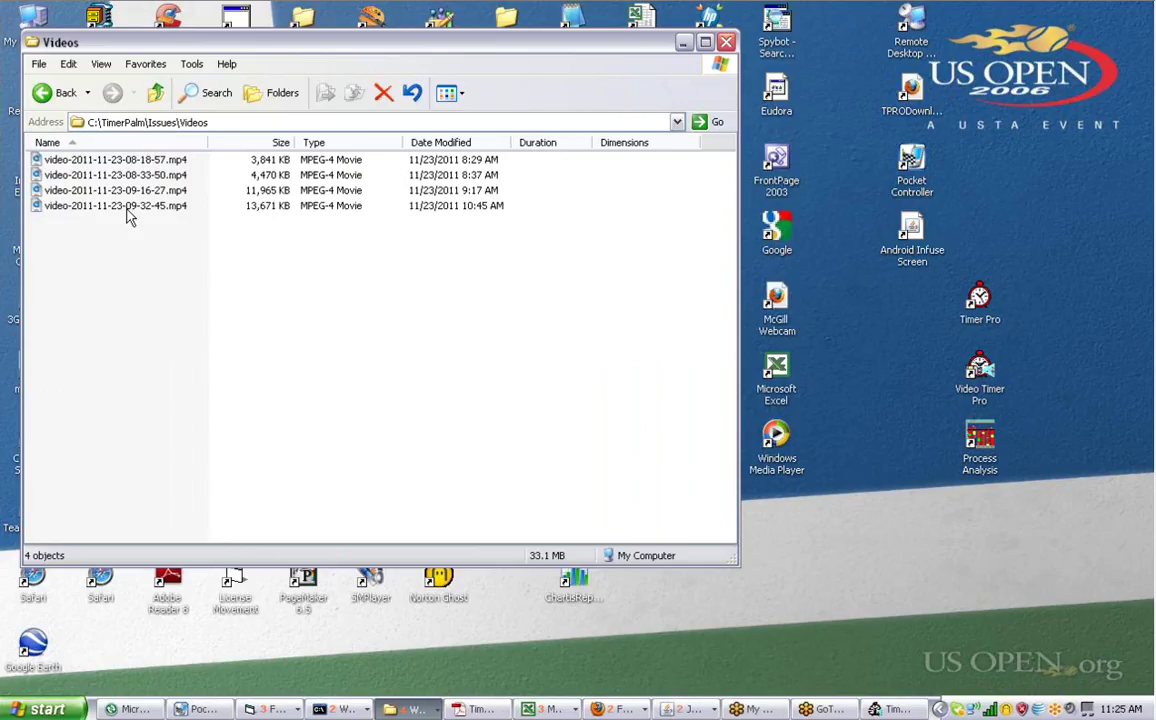
mouse_move(136, 220)
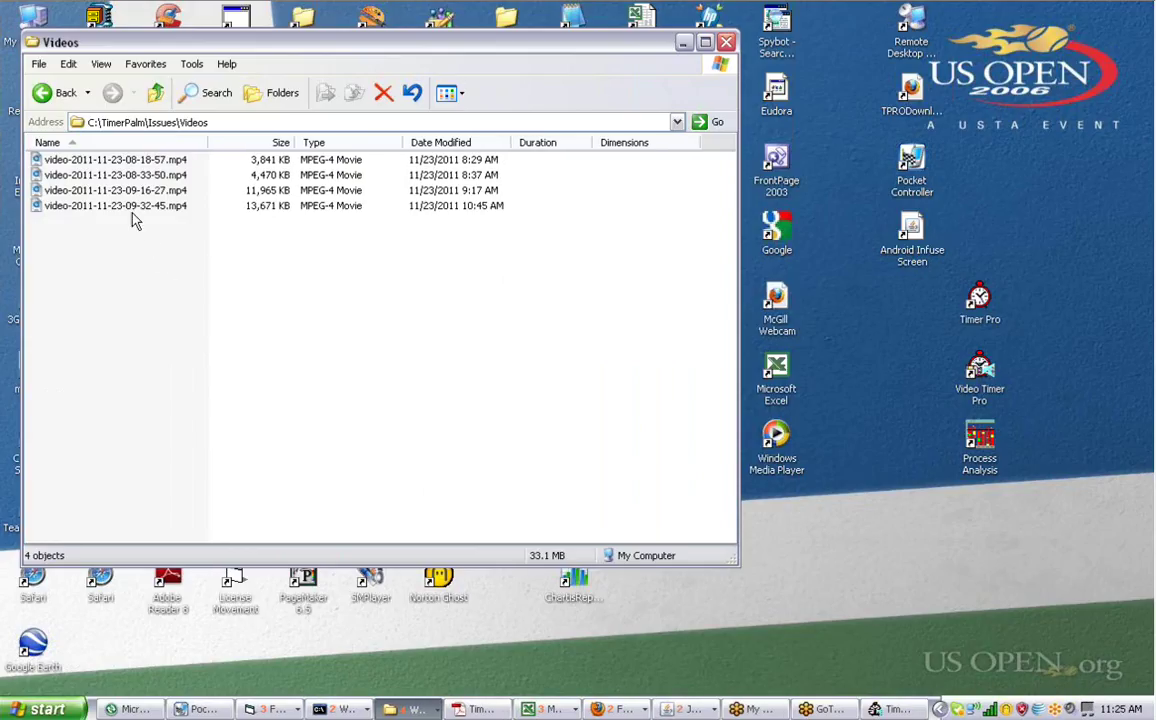
mouse_move(96, 206)
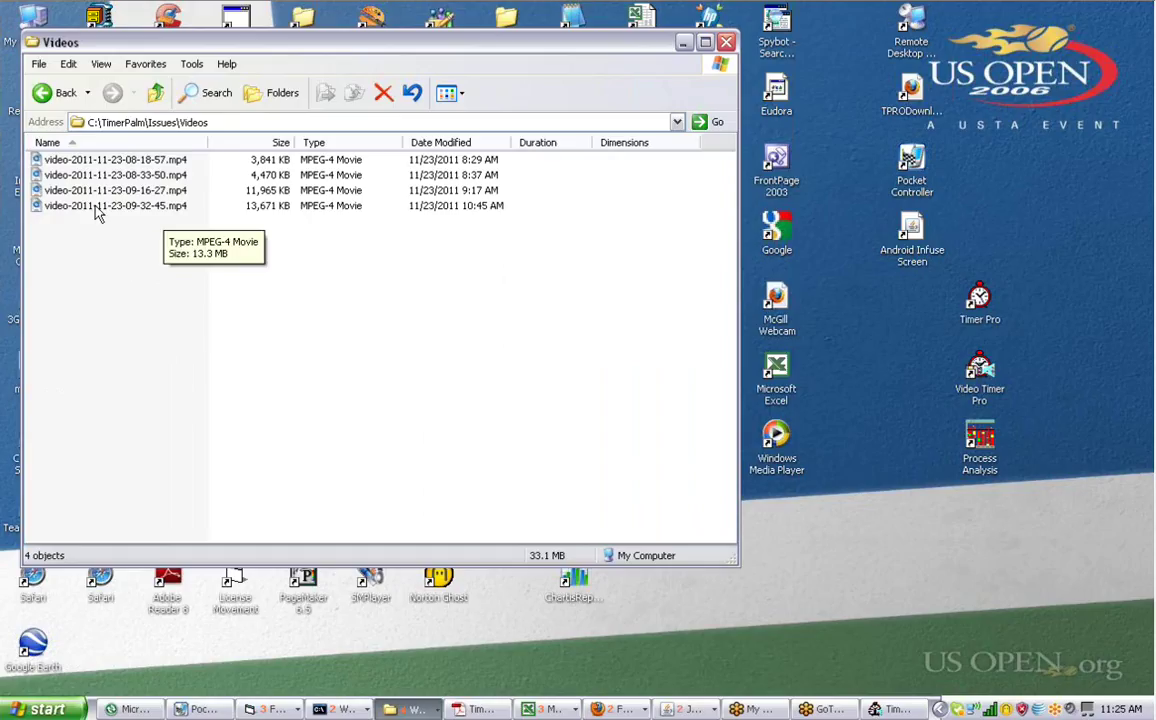
mouse_move(112, 216)
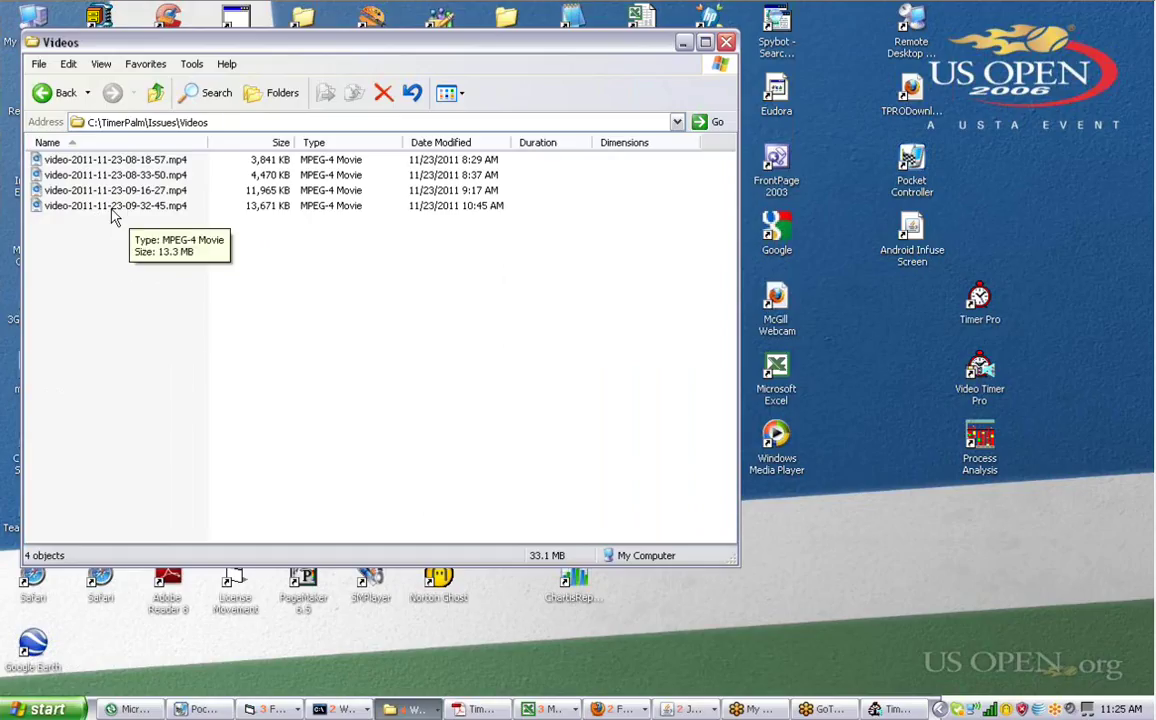
click(110, 204)
text(GalaxyOverviewVideo)
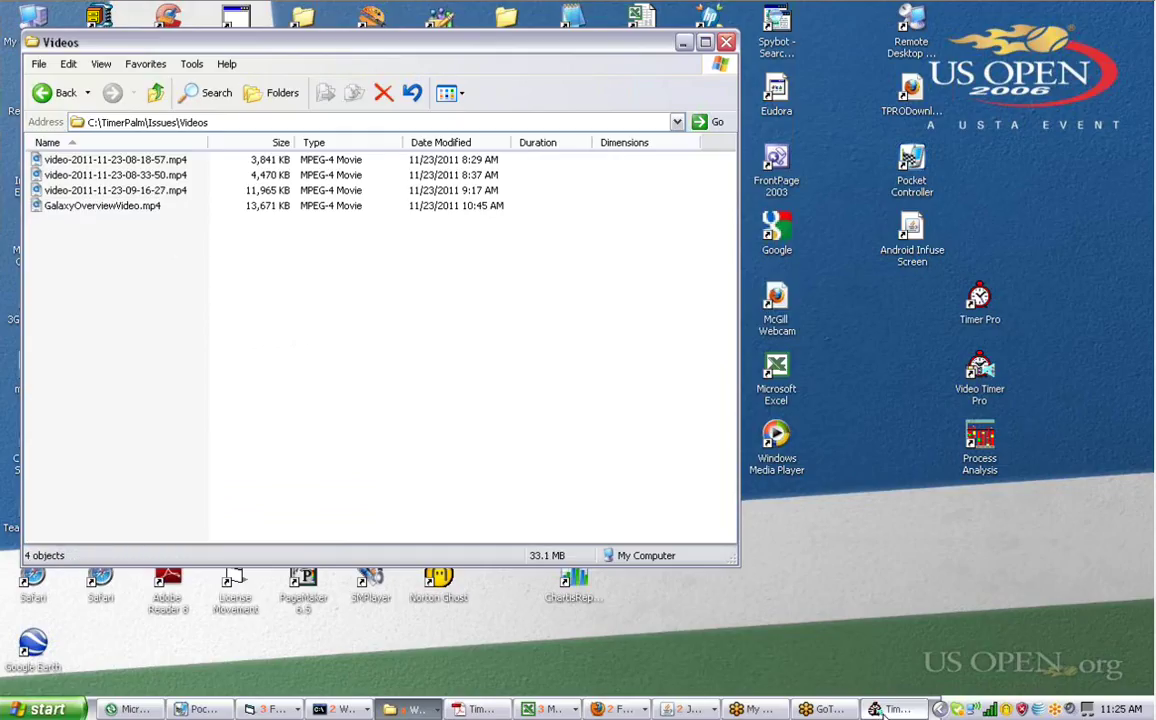
- Load GalaxyOverviewVideo.mp4 into Timer Pro's Data Collection via Select Video
click(894, 708)
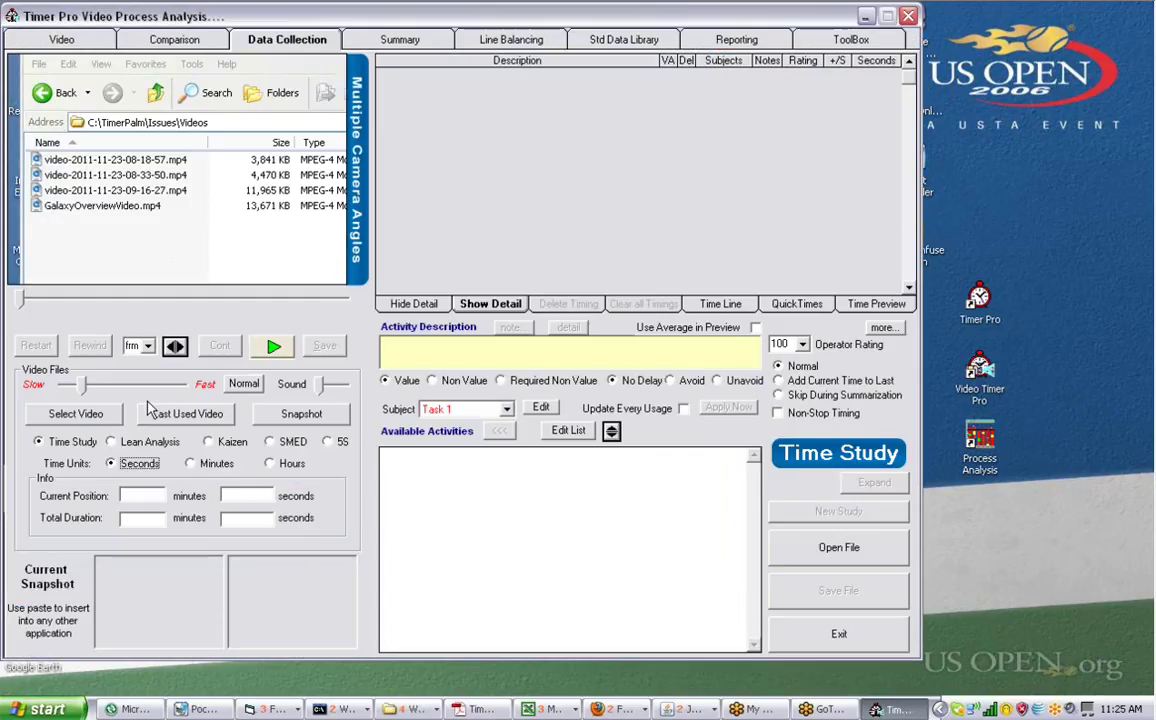
click(74, 414)
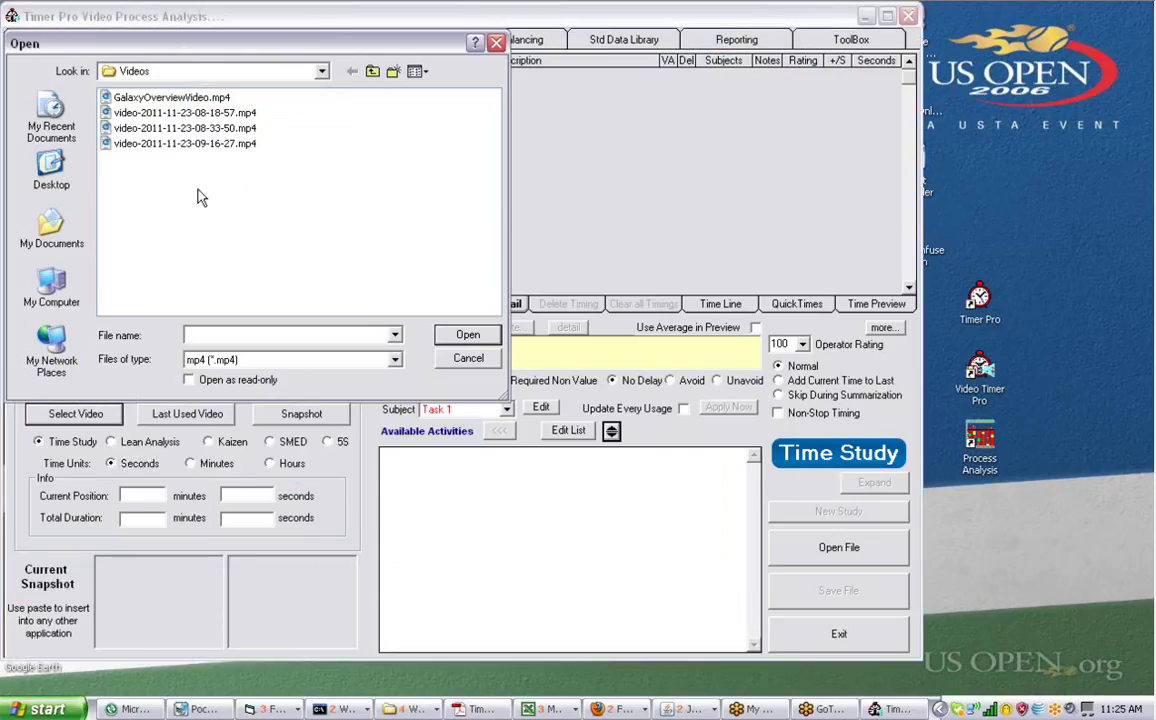
click(182, 98)
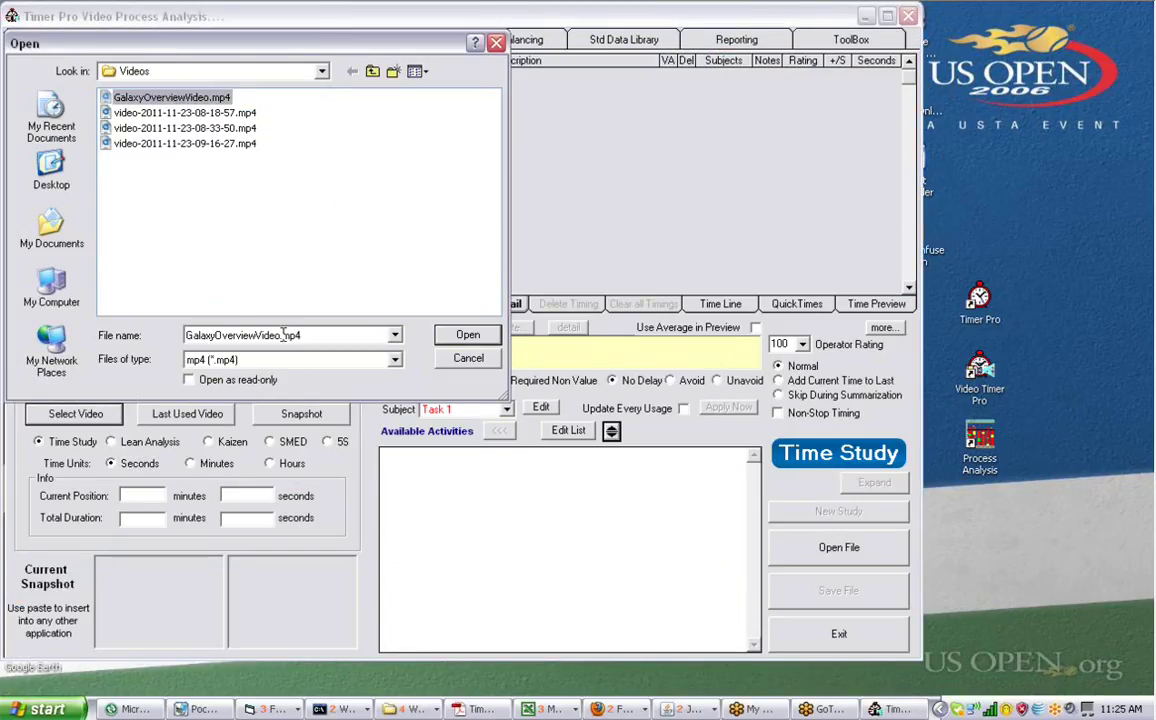
click(466, 334)
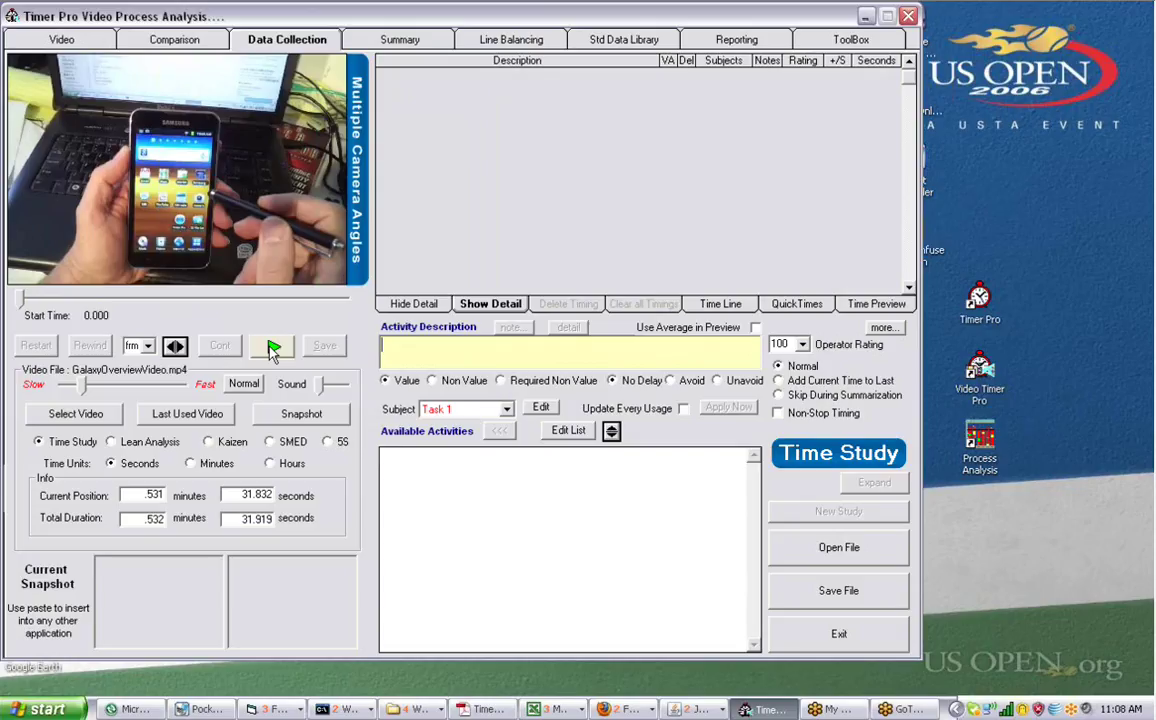
- Time the video's first 5.879 seconds as an activity described 'First View'
click(272, 344)
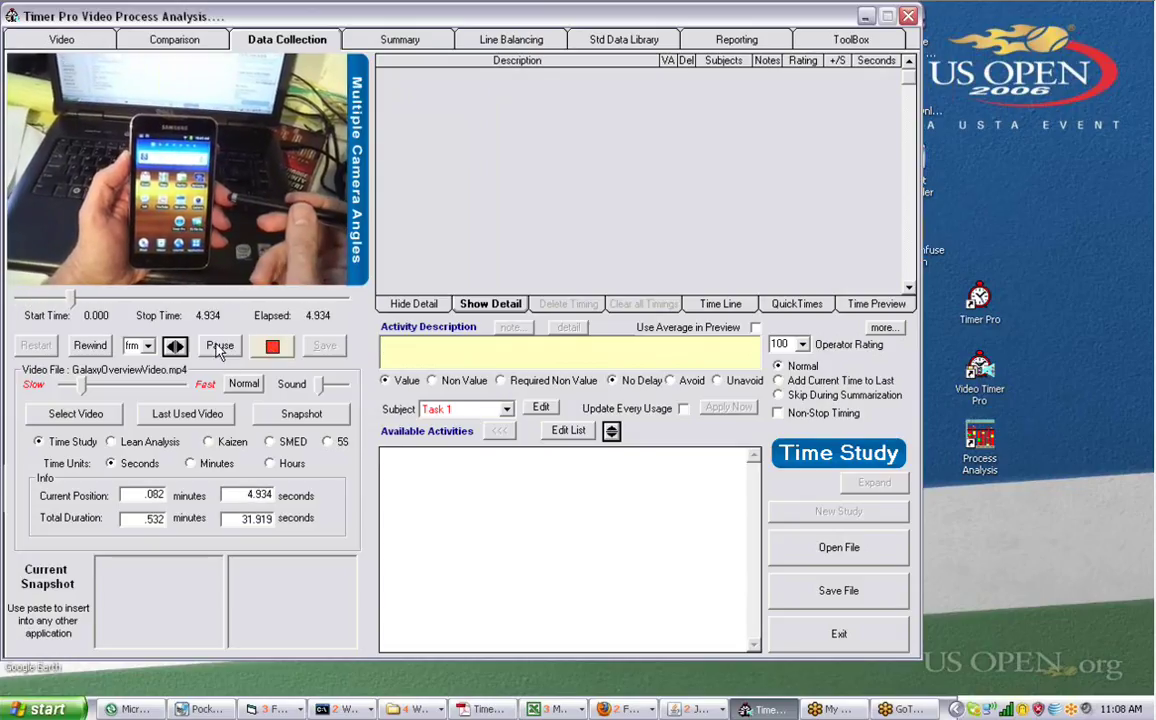
click(220, 344)
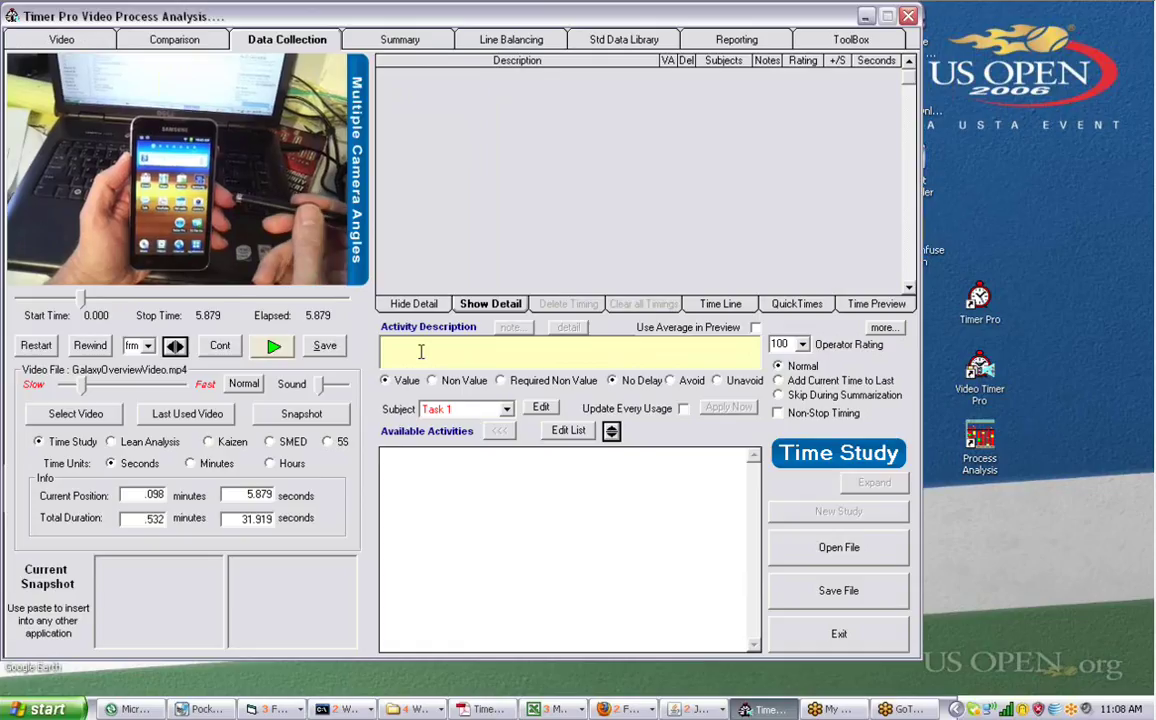
text(F)
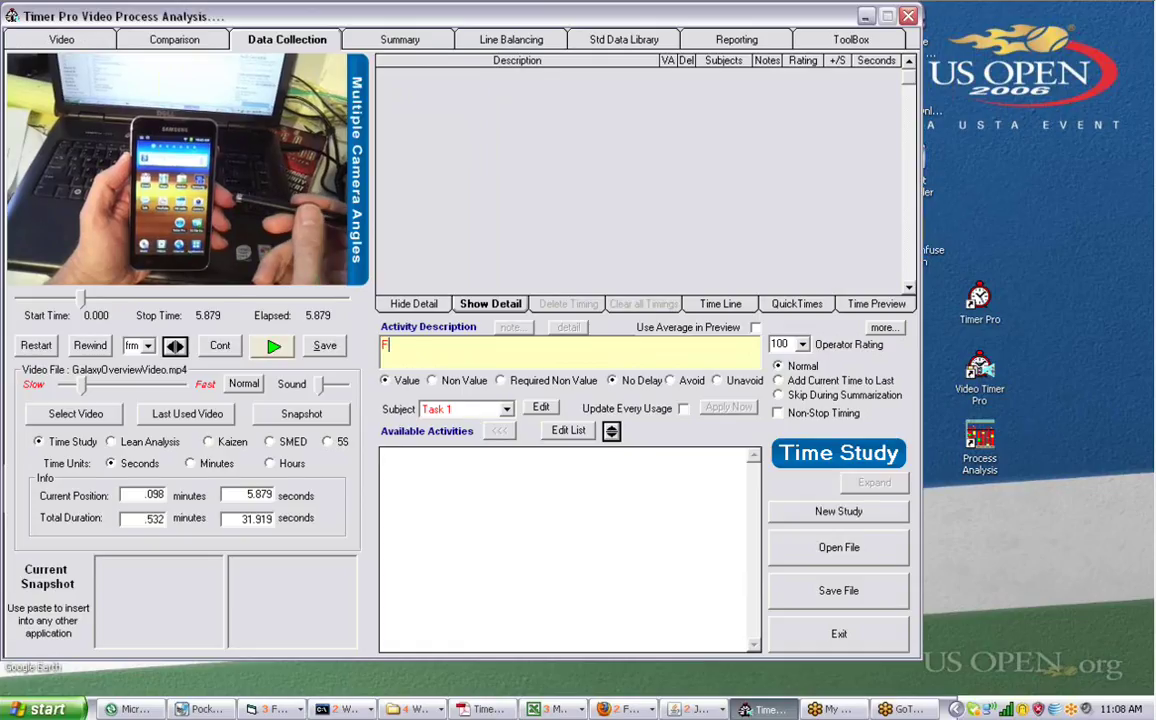
text(irst View)
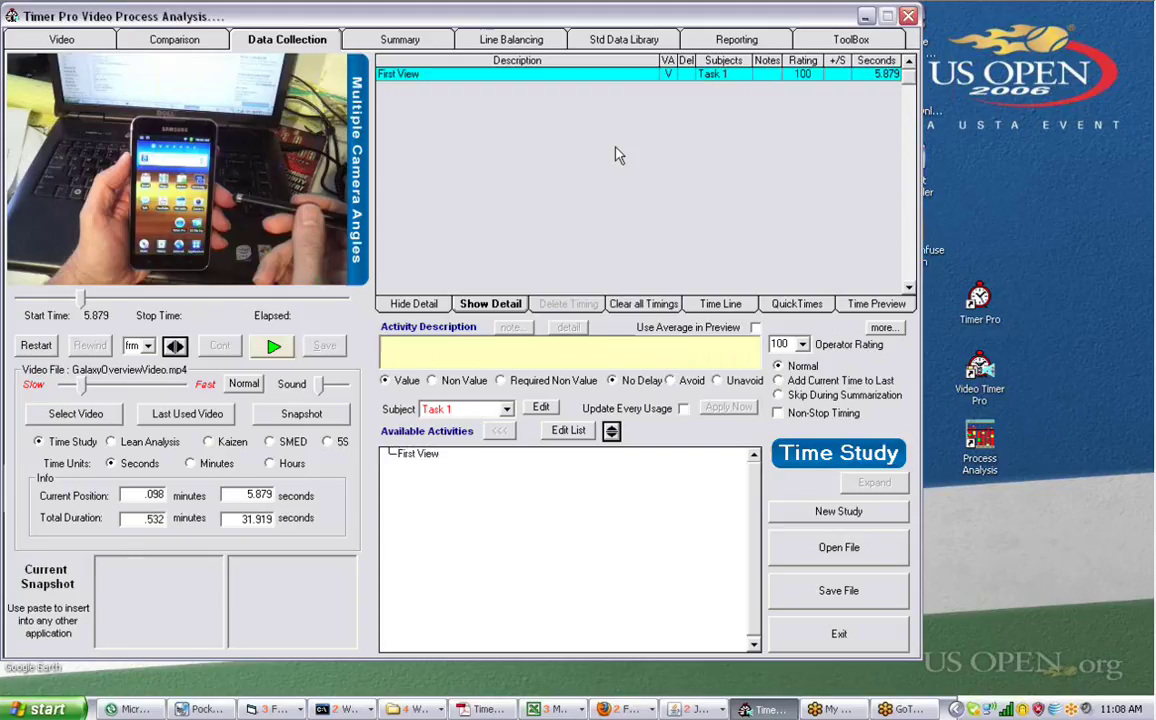
mouse_move(368, 220)
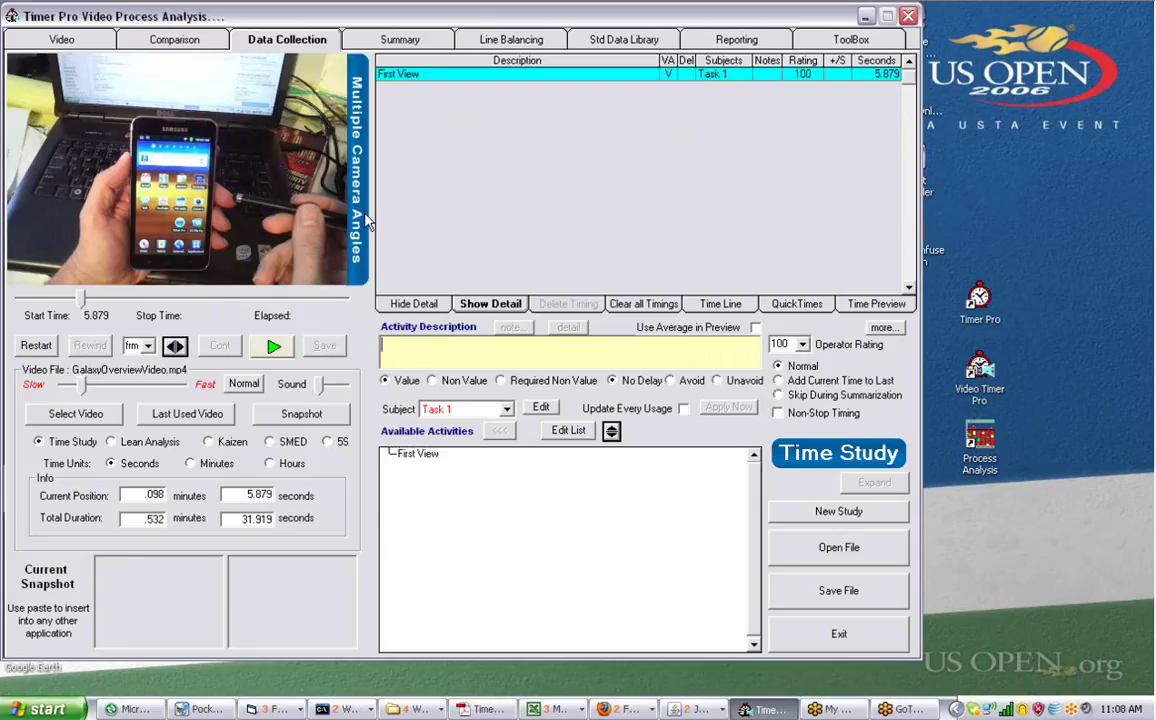